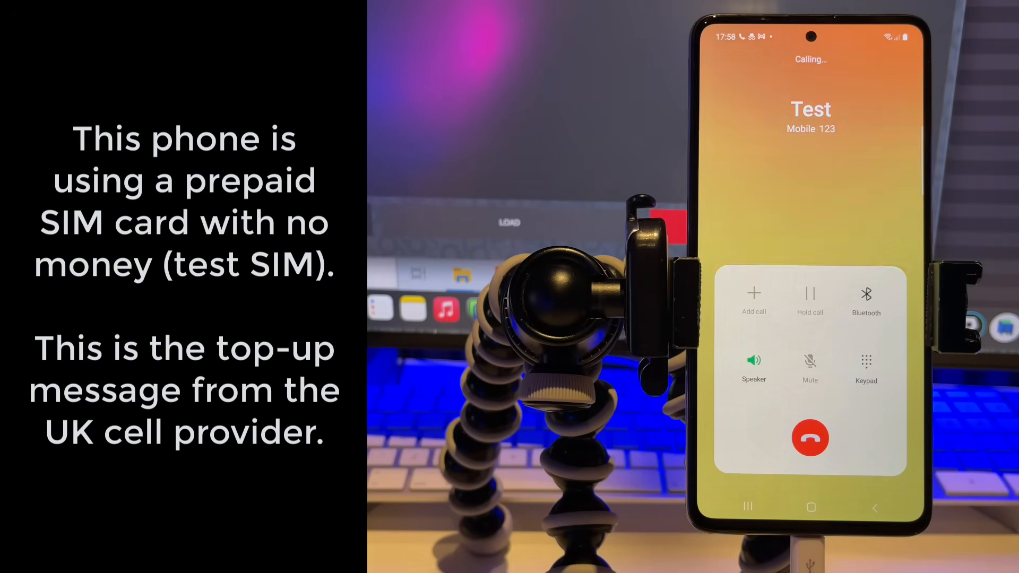
Run the dialing payload so the Android phone starts calling the Test contact
left_click(810, 437)
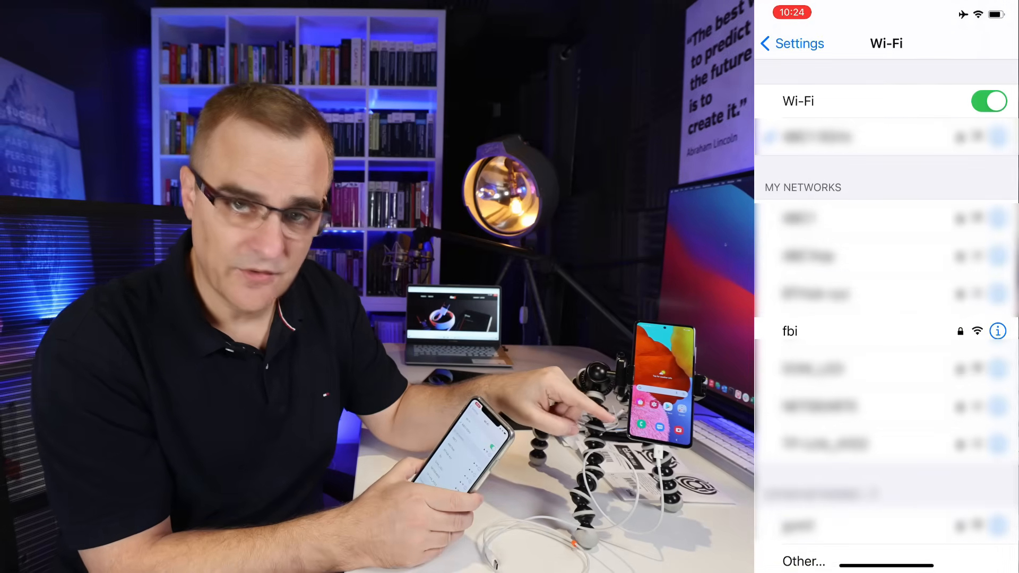
Join the iPhone to the cable's 'fbi' Wi-Fi network
left_click(790, 332)
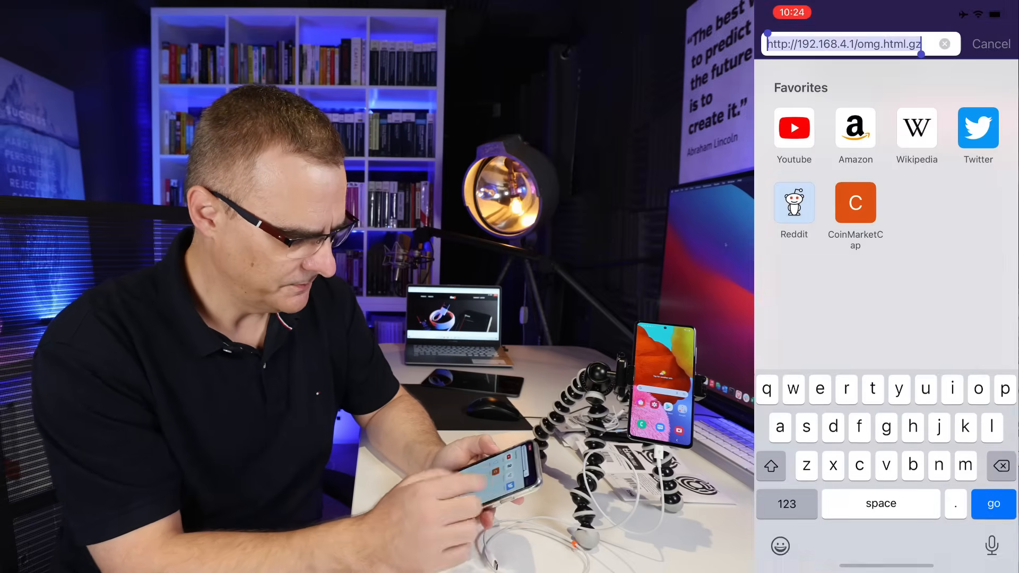
Navigate Brave to 192.168.4.1/omg.html.gz to reach the cable's control panel
type("192.168")
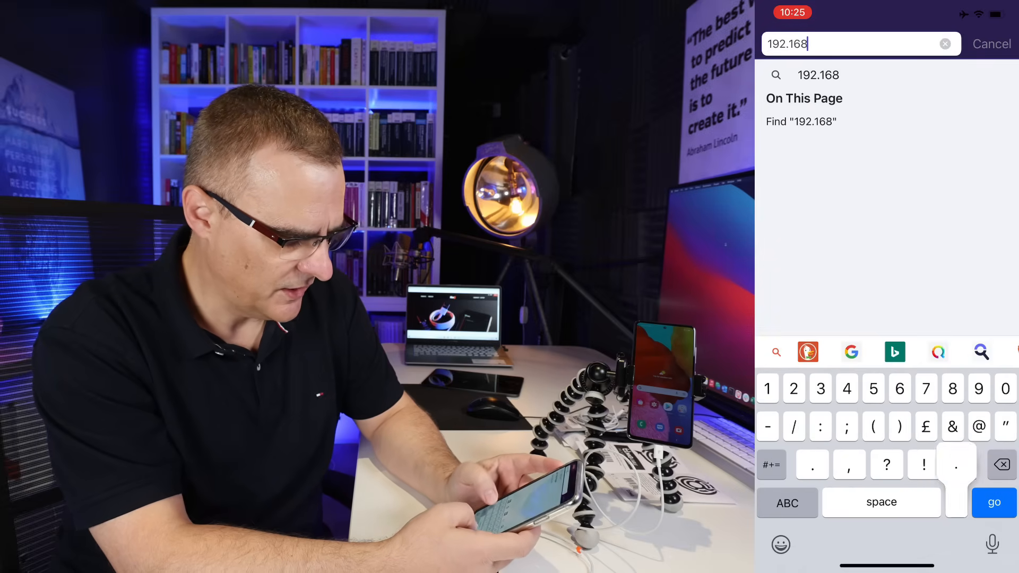
left_click(993, 502)
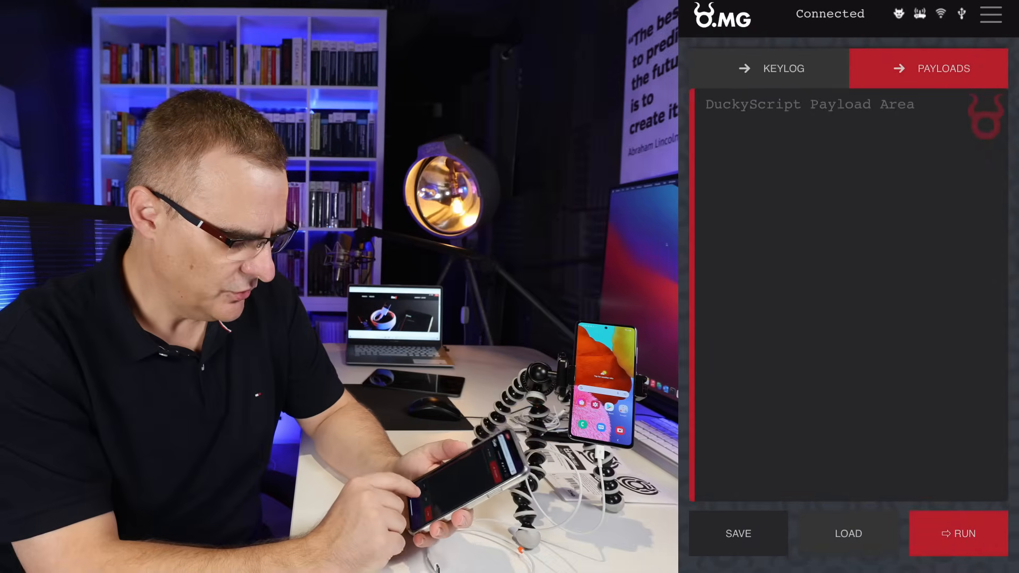
Load the example DuckyScript with the youtu.be link and run it on the Android phone
left_click(848, 534)
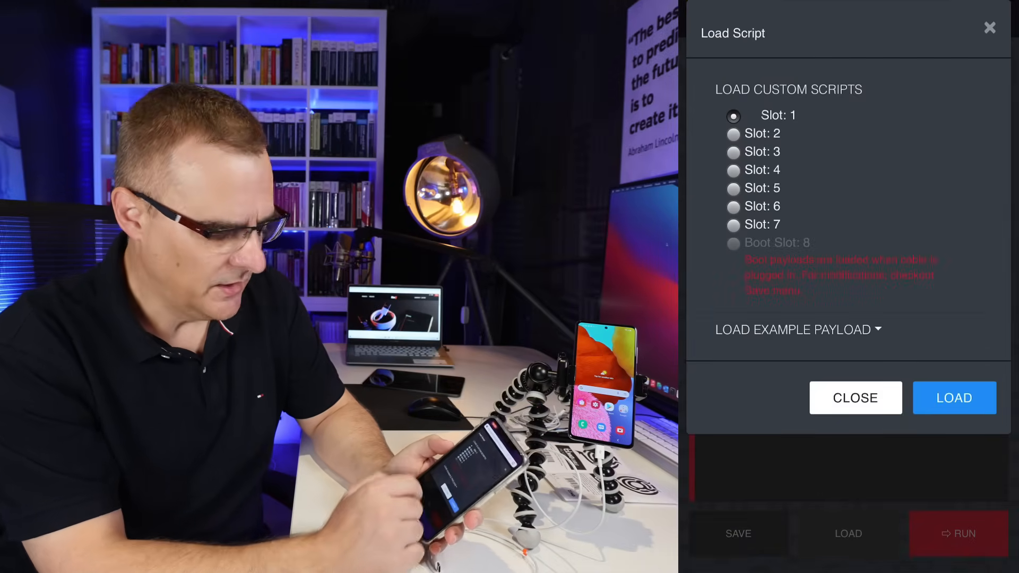
left_click(856, 398)
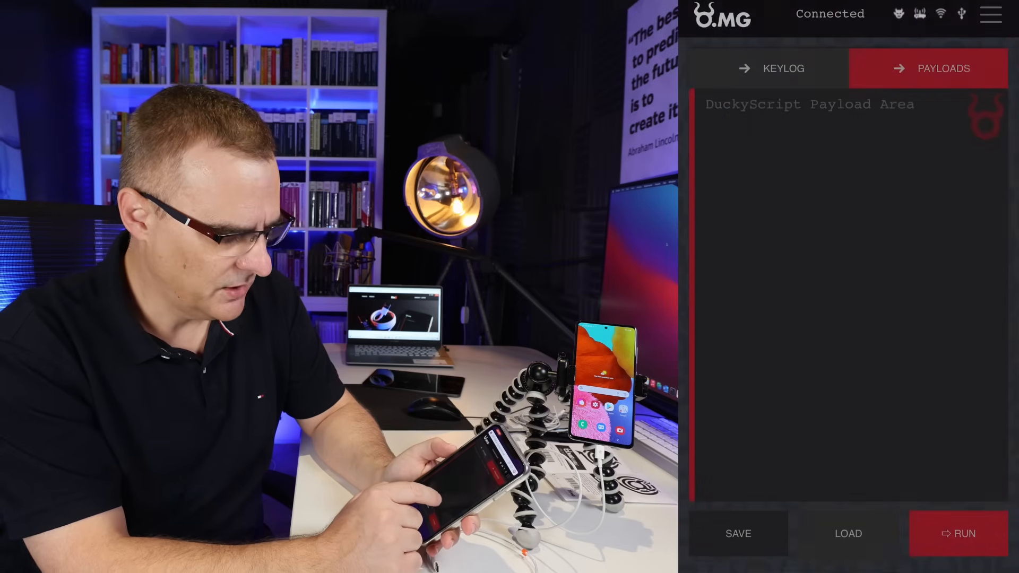
left_click(848, 534)
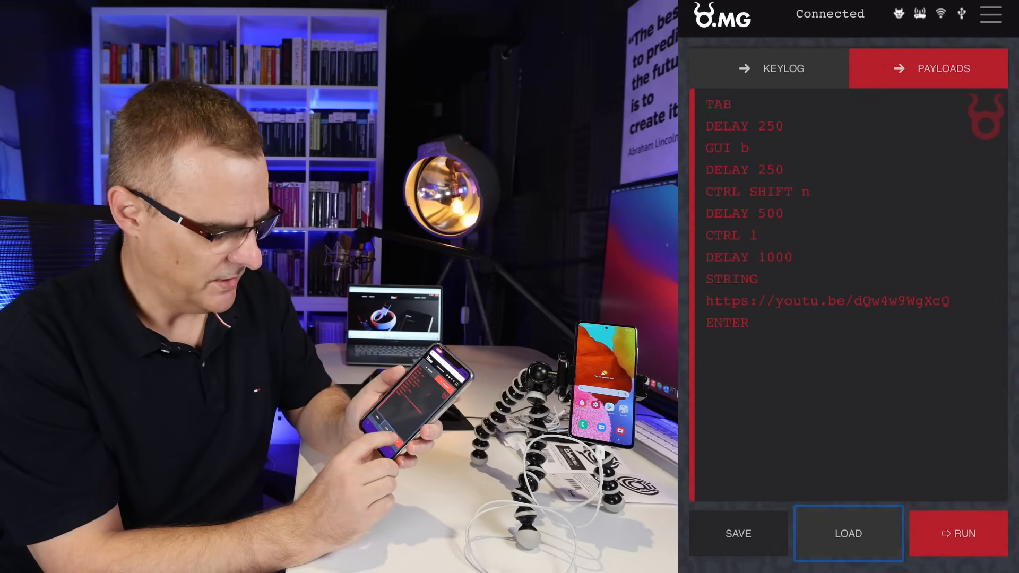
left_click(958, 534)
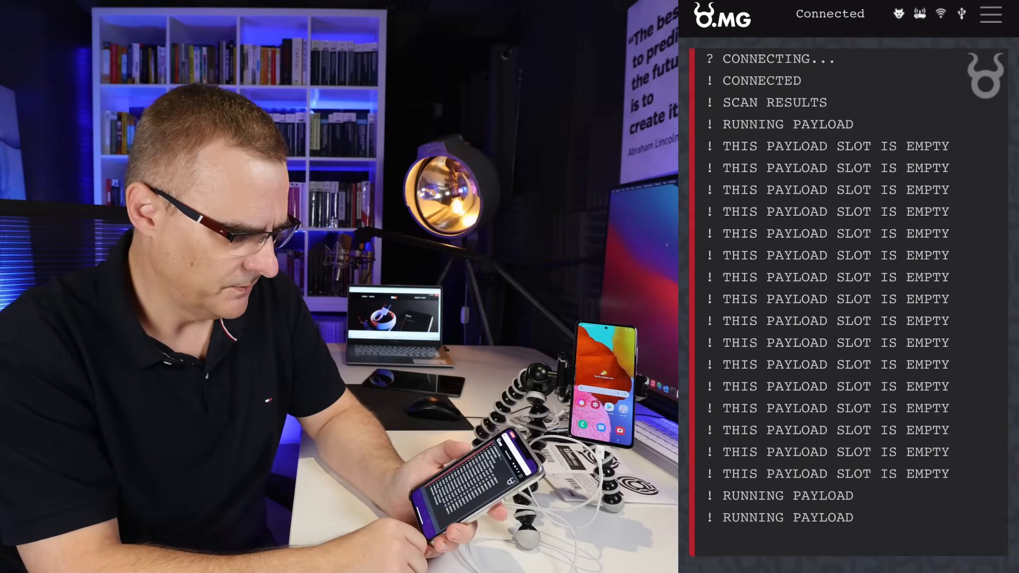
Run the contact-dialing script (GUI c, CTRL f, STRING 123) so the phone calls contact 123
left_click(948, 82)
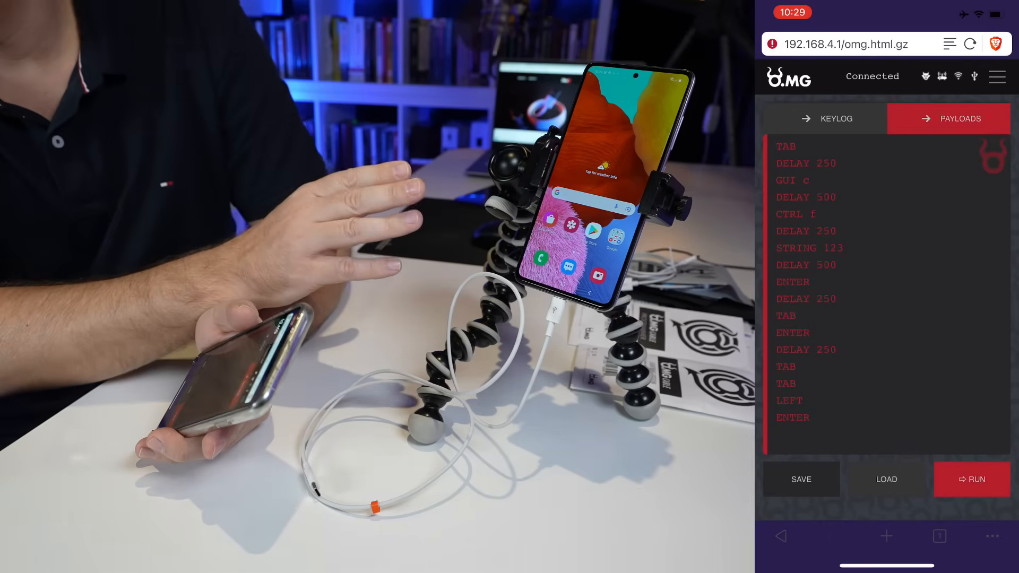
left_click(971, 480)
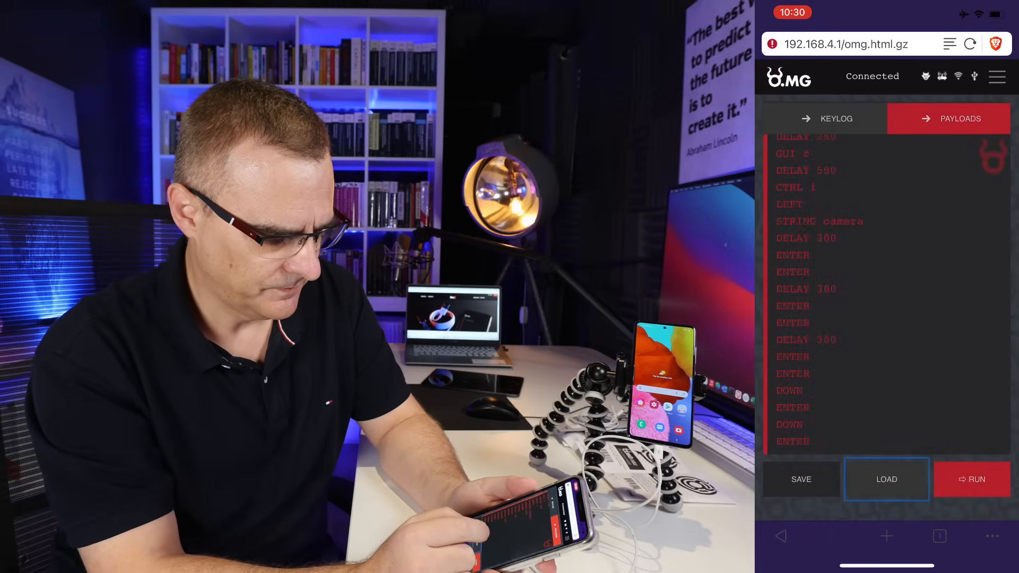
Run the camera-launching payload twice so the Android phone takes photos
left_click(972, 480)
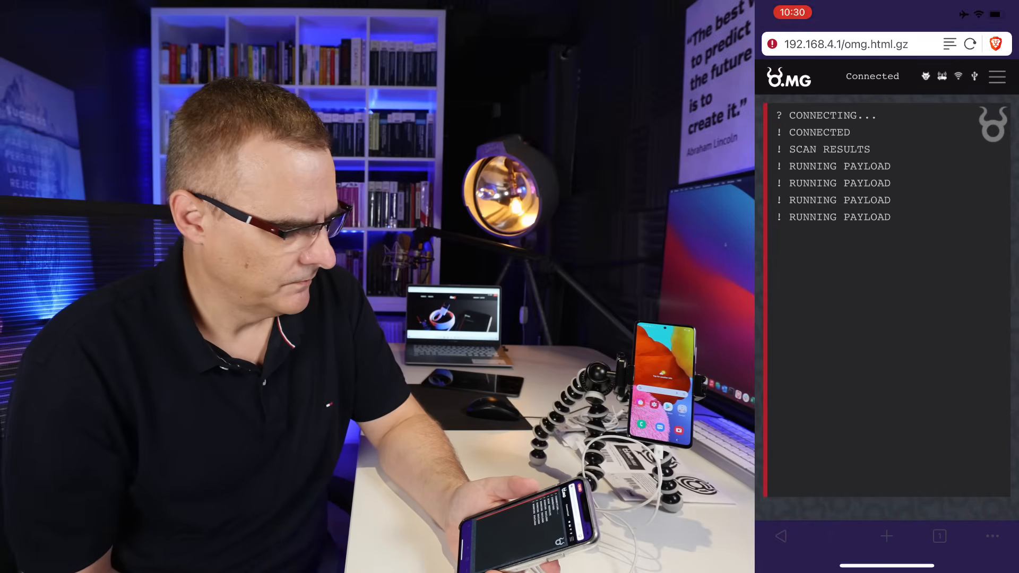
left_click(961, 117)
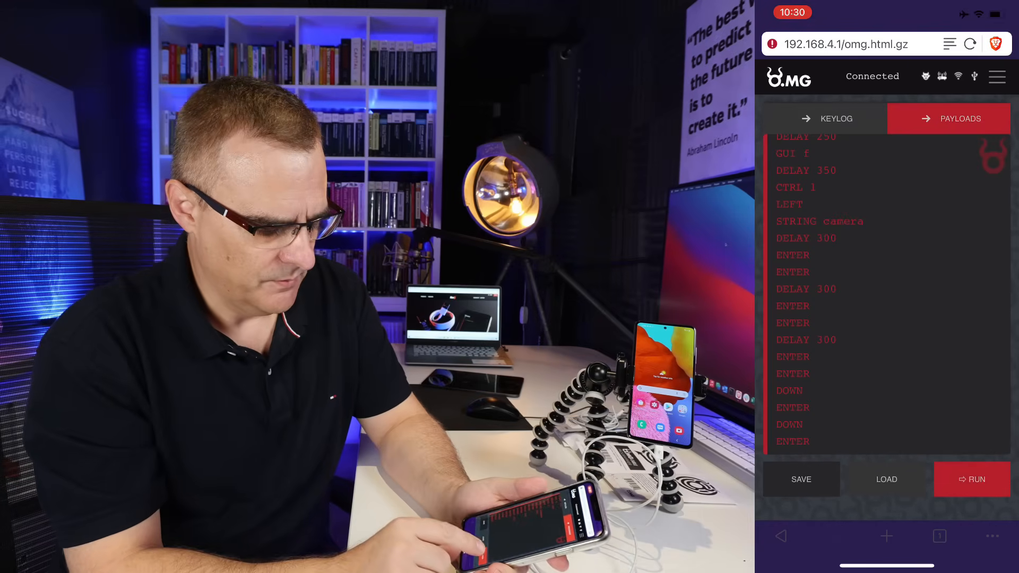
left_click(973, 480)
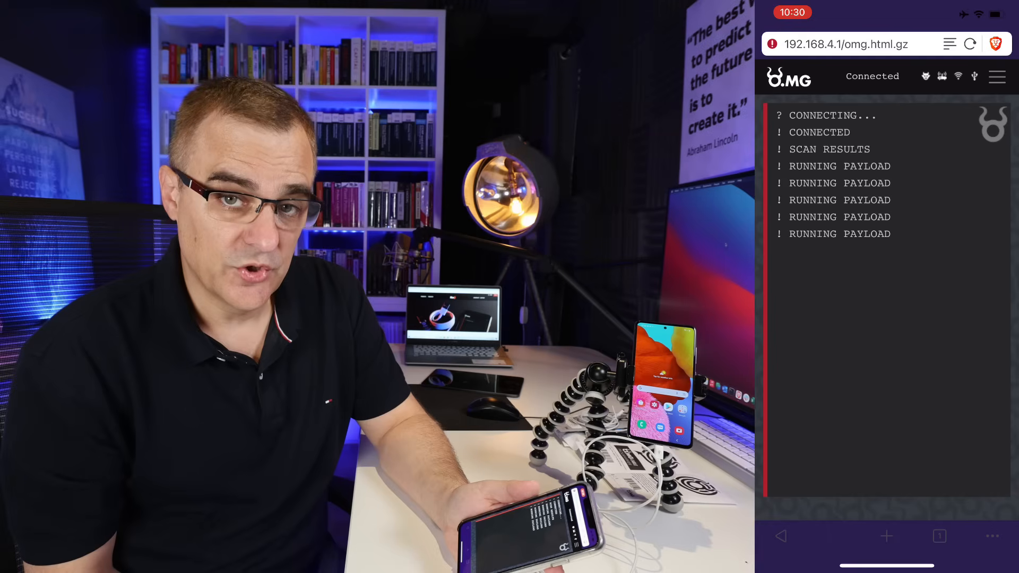